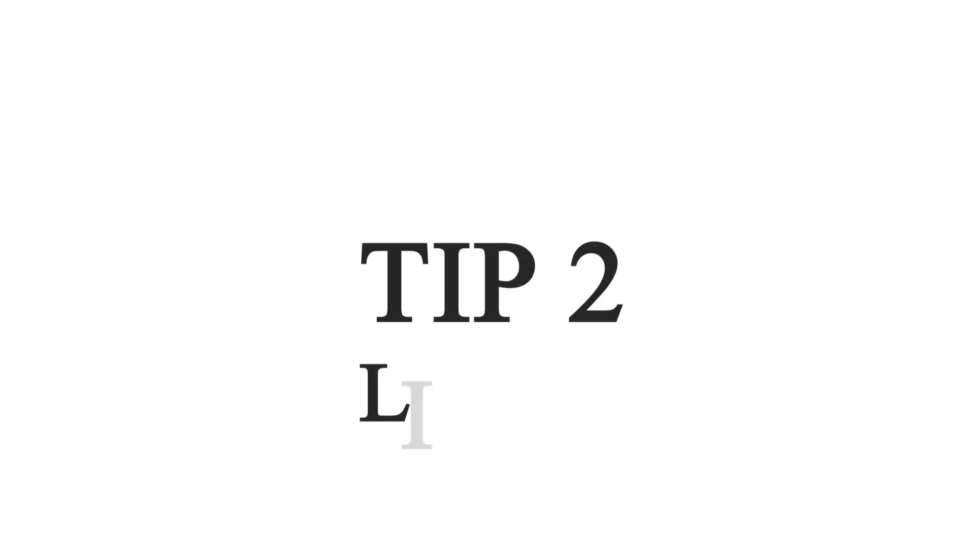
{"action": "type", "text": "ISTEN"}
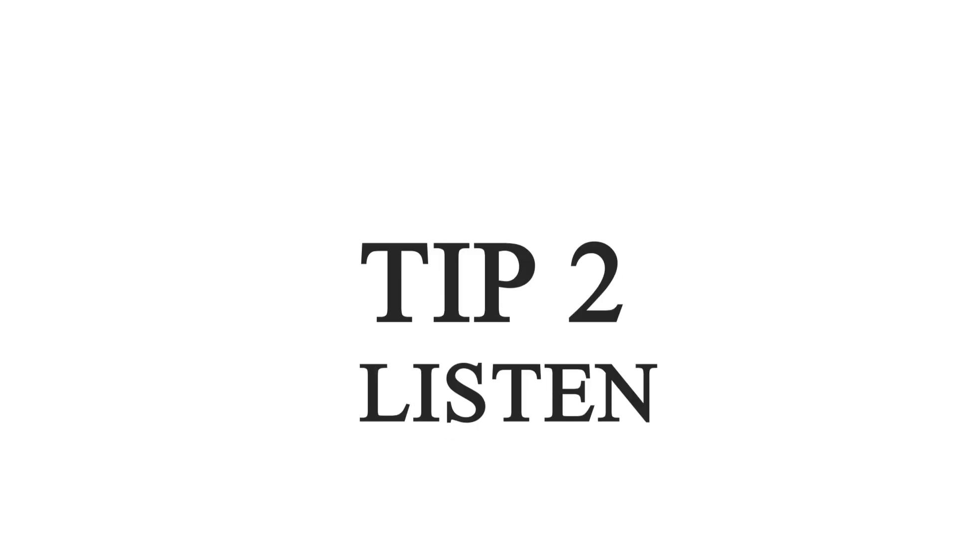